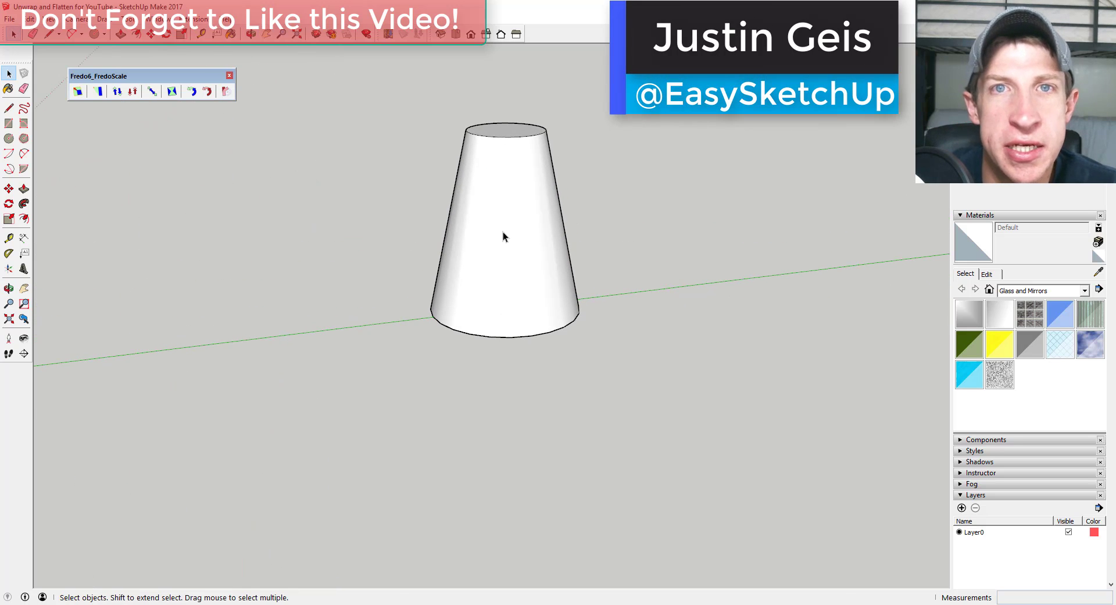
Unwrap and flatten the selected cone faces, accepting the non-coplanar warning and result notice
right_click(504, 237)
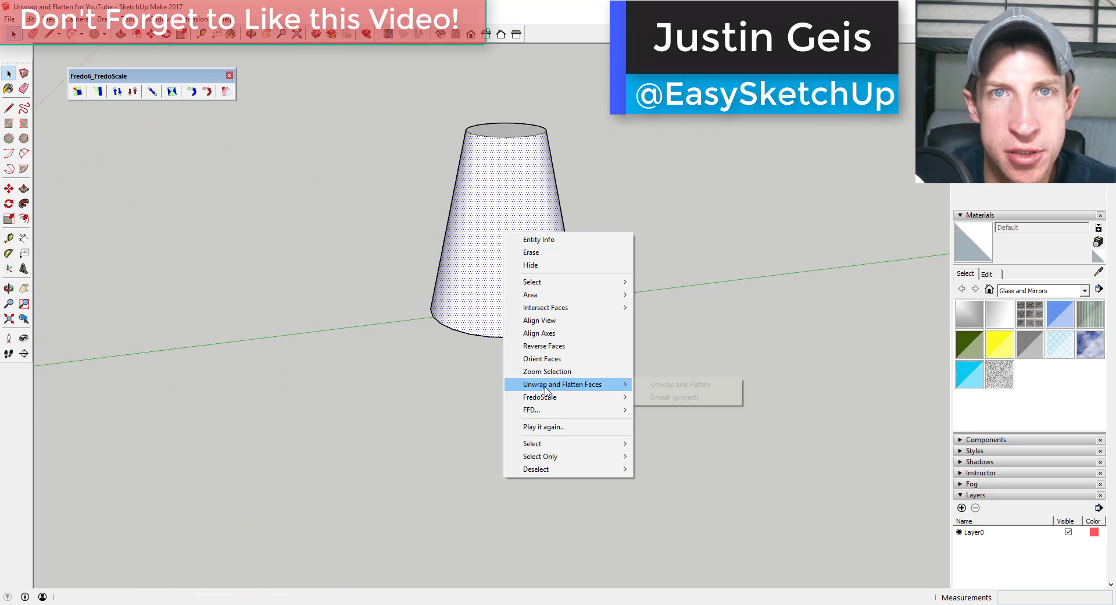
left_click(679, 384)
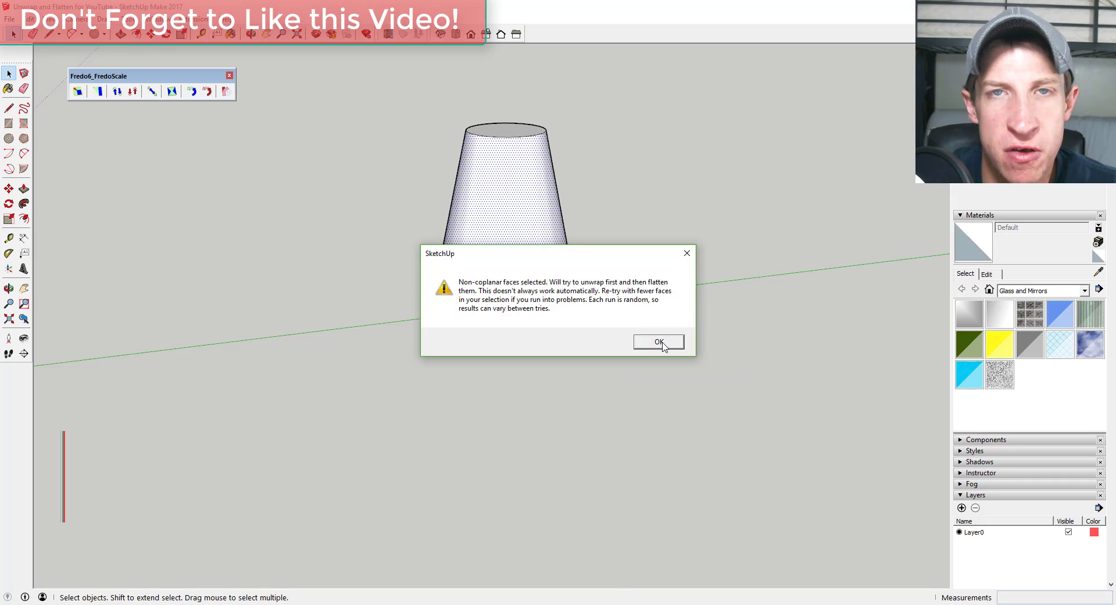
left_click(659, 342)
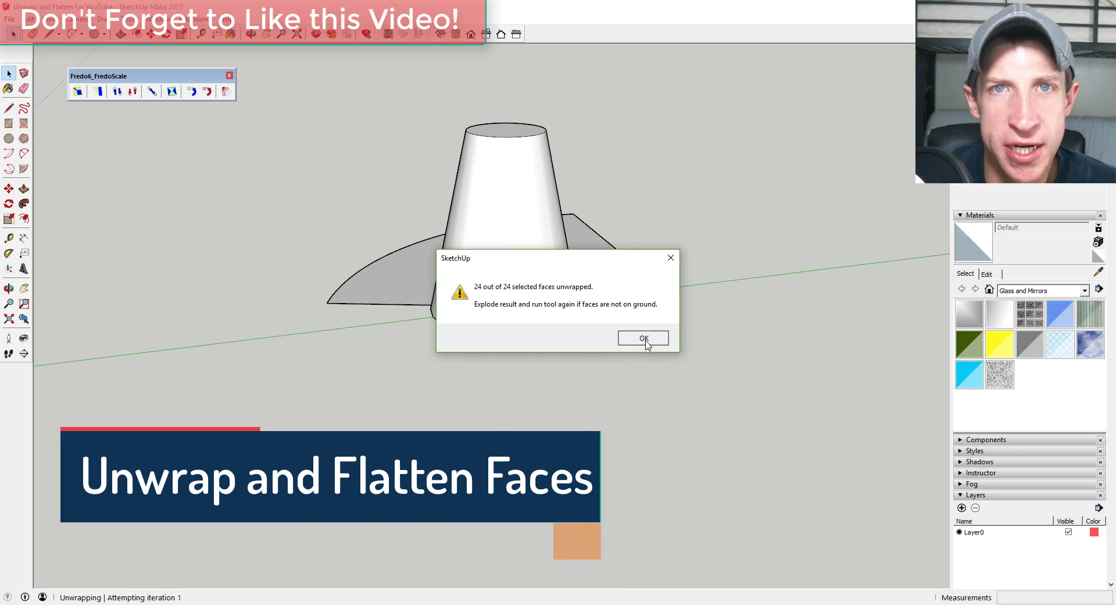
left_click(642, 338)
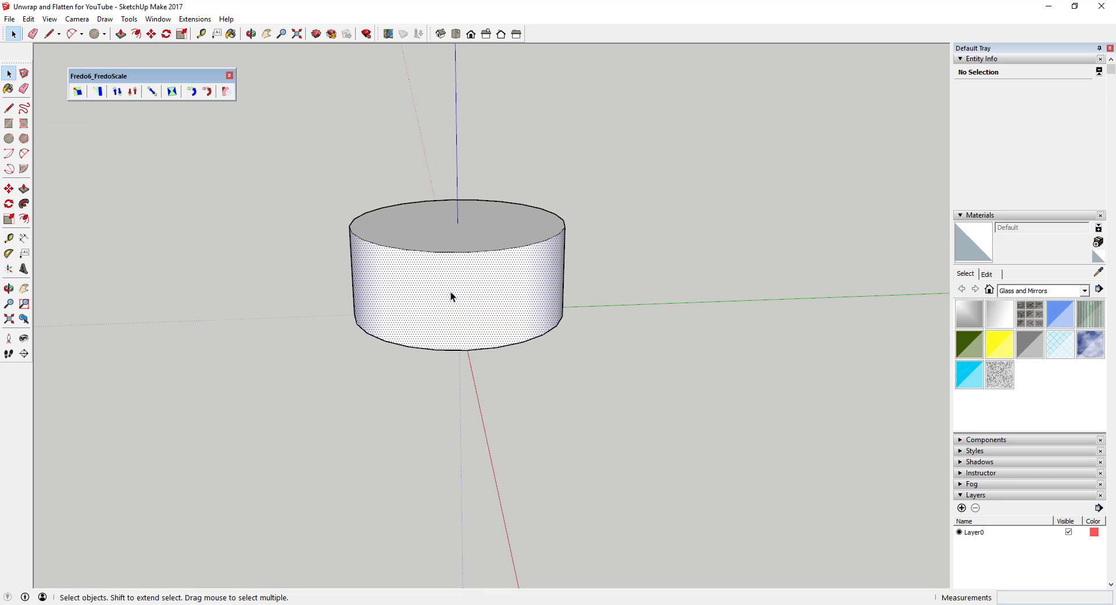
Unwrap and flatten the cylinder's curved side faces, accepting the non-coplanar warning
right_click(451, 296)
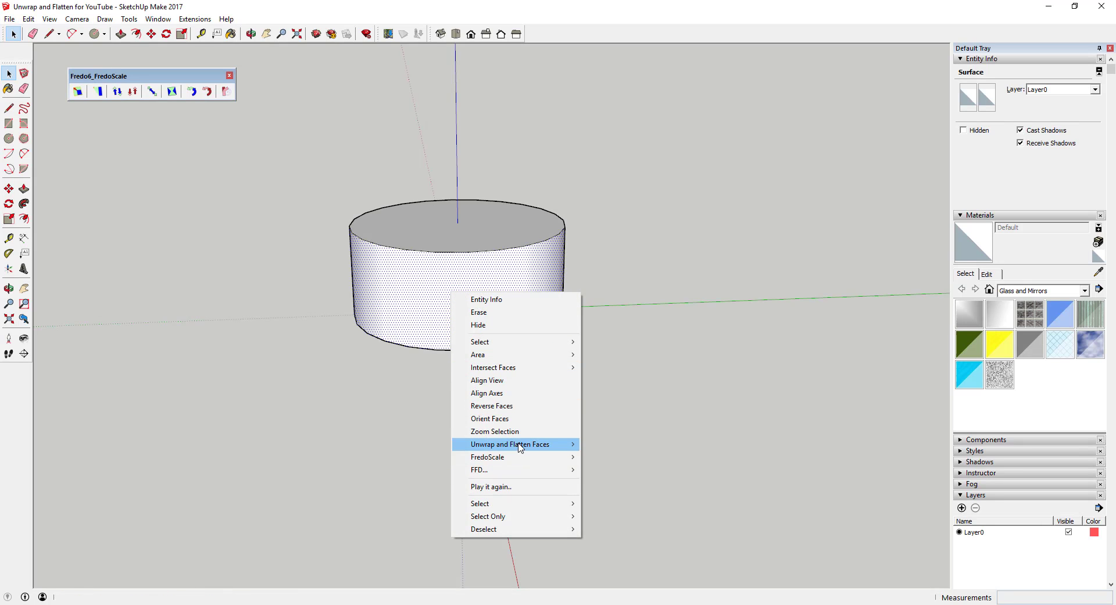
left_click(510, 444)
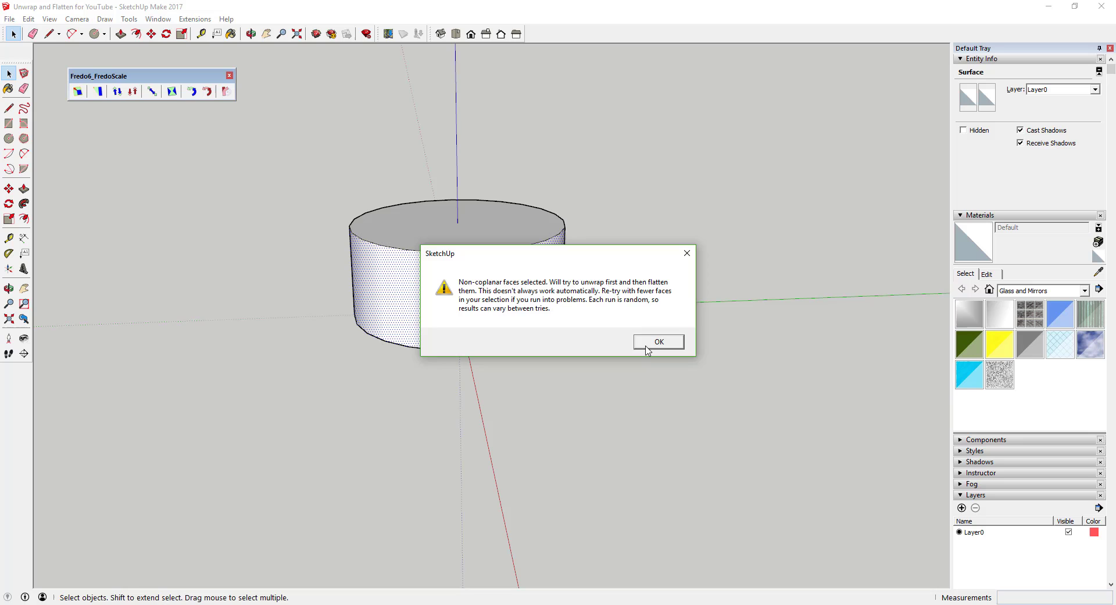
left_click(656, 341)
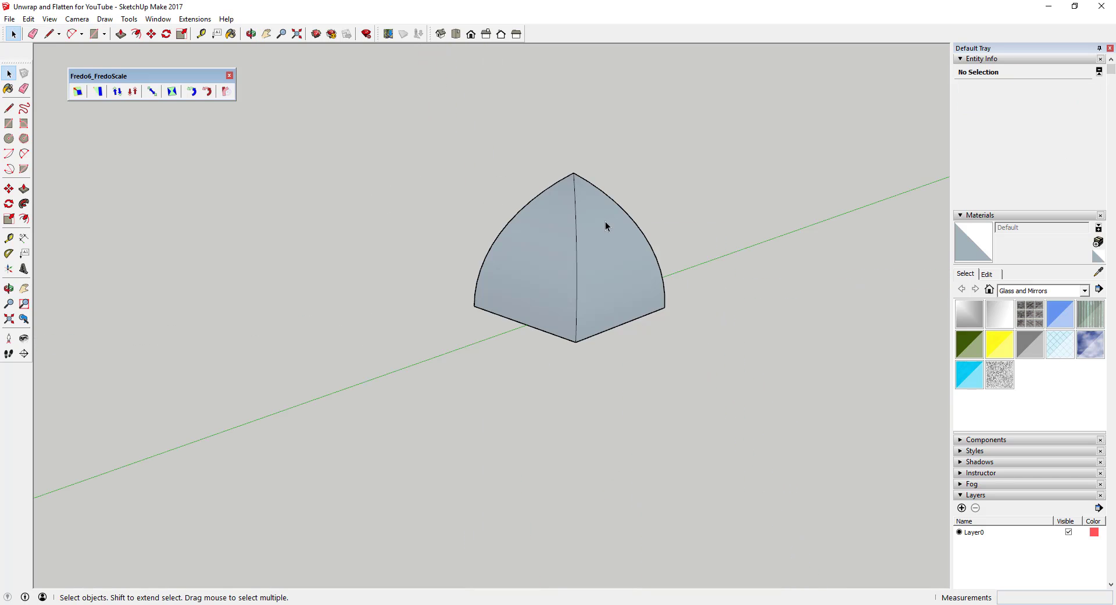
Unwrap and flatten the selected dome faces, accepting the non-coplanar warning
right_click(604, 227)
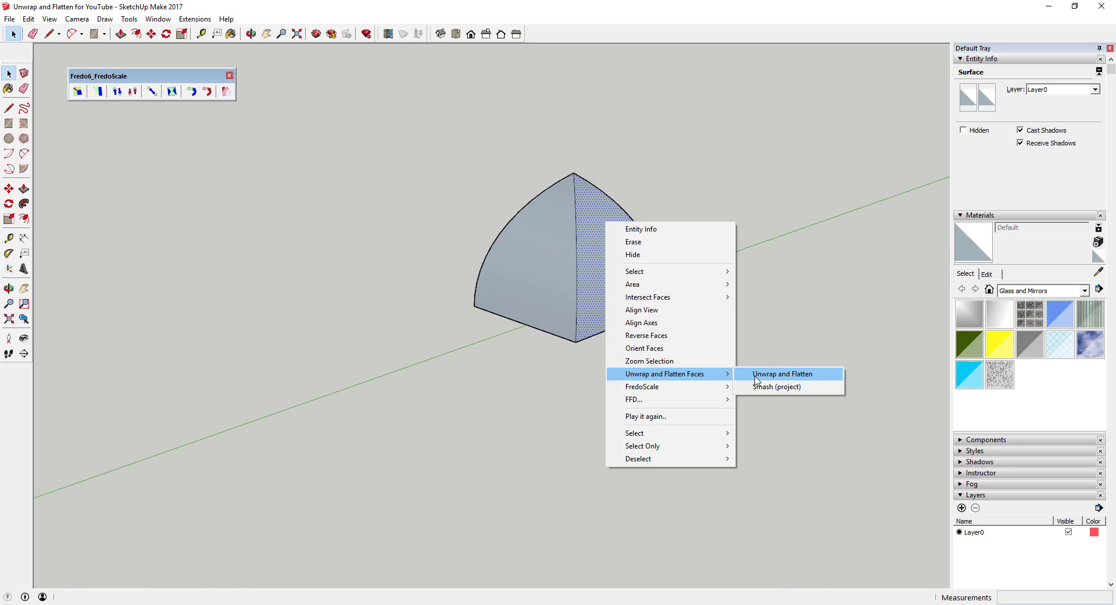
left_click(782, 373)
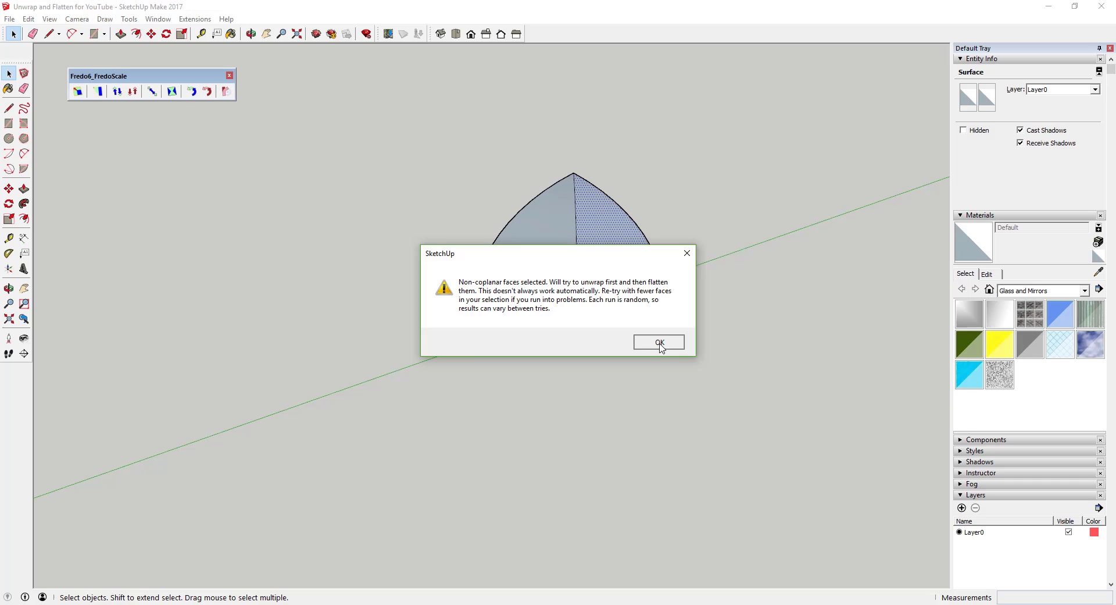
left_click(657, 342)
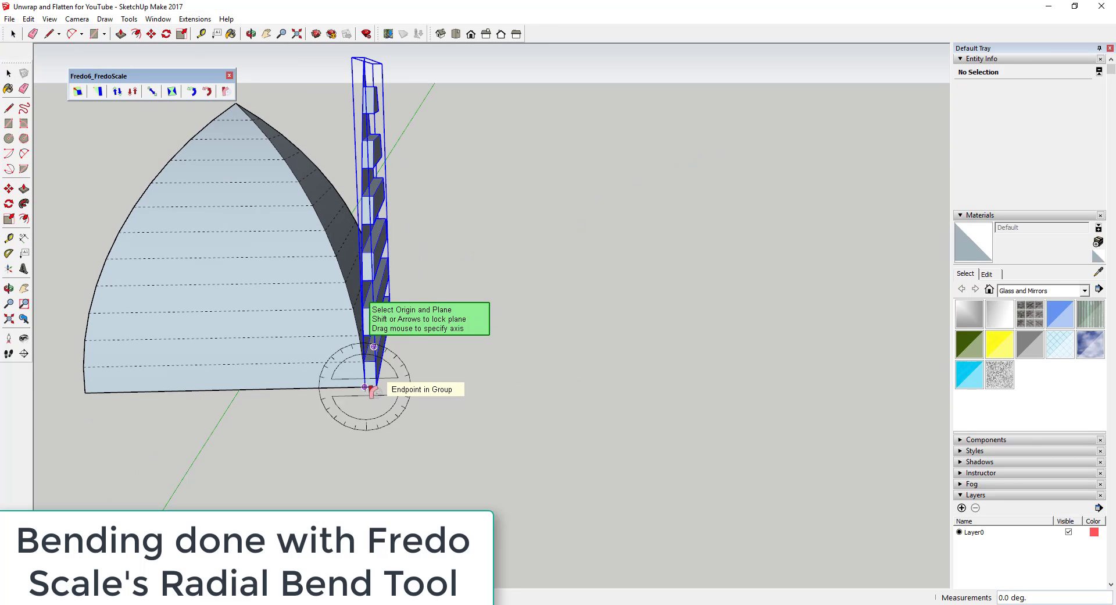
Place the Radial Bend origin at the bottom endpoint of the tall strip group
left_click(370, 388)
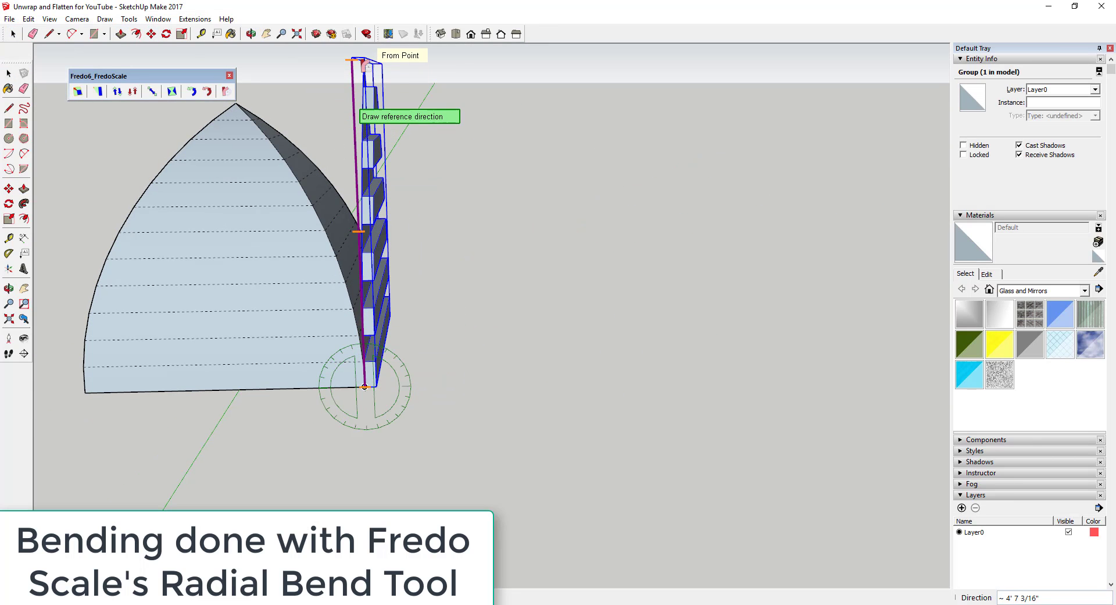